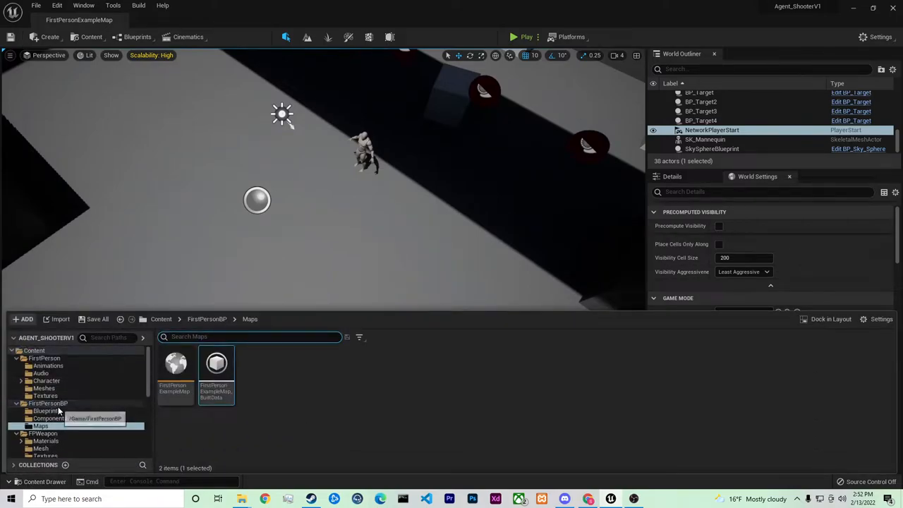
Show the Blueprints folder under FirstPersonBP in the Content Drawer
{"action": "left_click", "coordinate": [47, 411]}
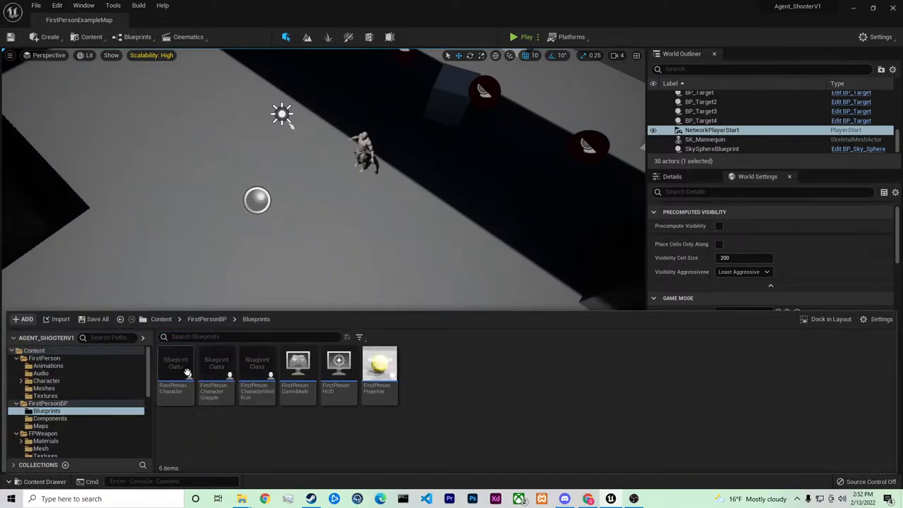
{"action": "mouse_move", "coordinate": [220, 367]}
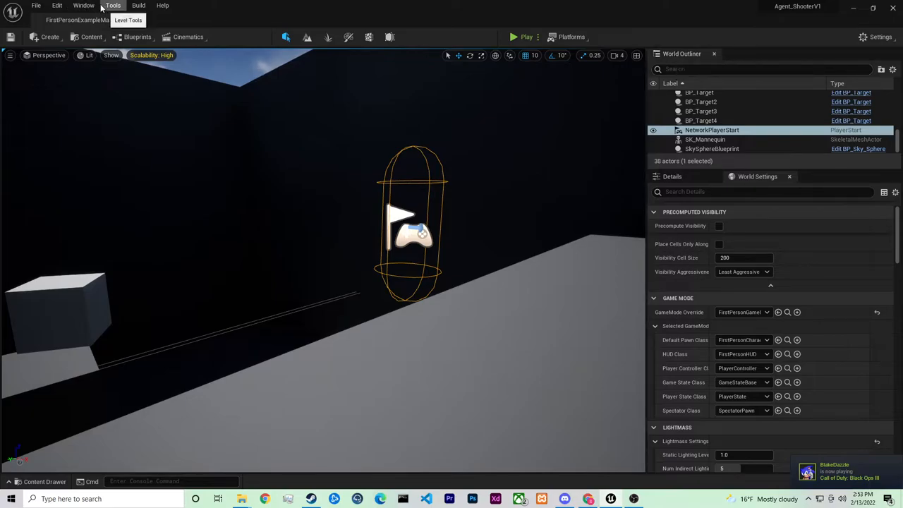
Filter the World Outliner with 'netwo' and select the NetworkPlayerStart actor
{"action": "left_click", "coordinate": [83, 6]}
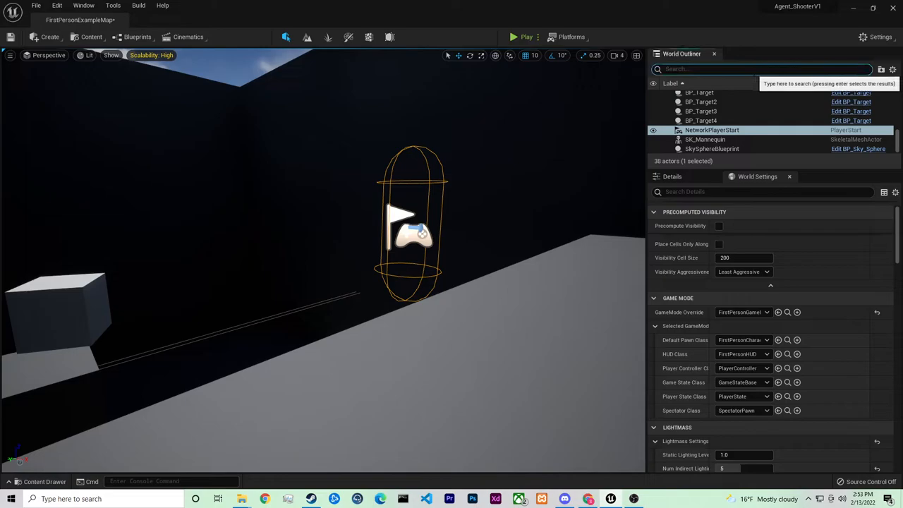
{"action": "type", "text": "netwo"}
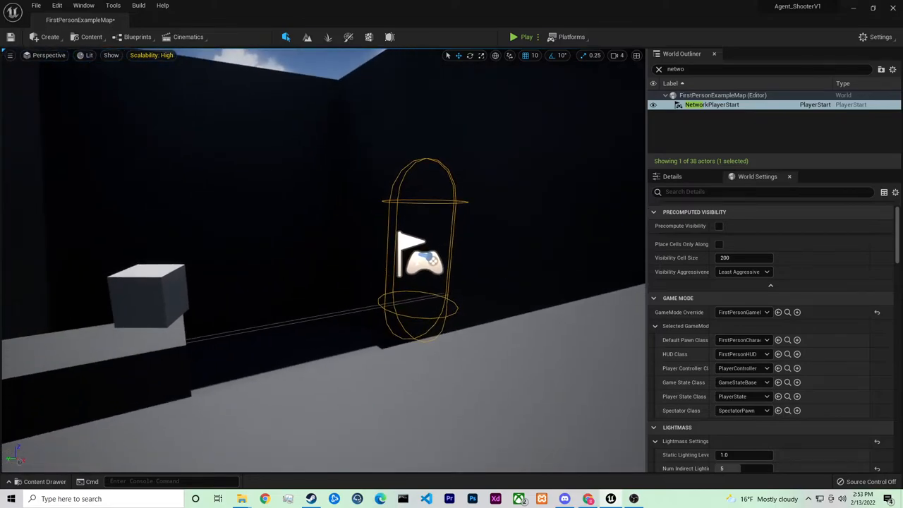
{"action": "left_click", "coordinate": [712, 104]}
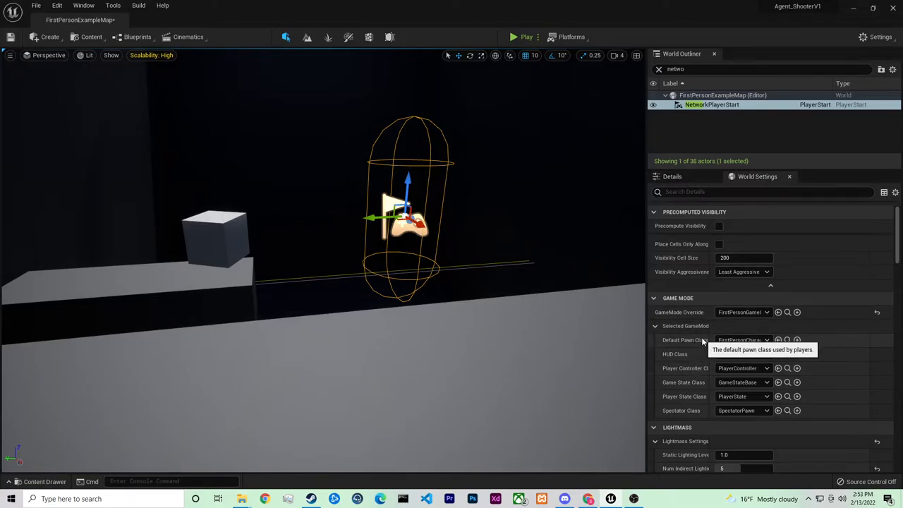
Run a quick play session to test spawning, then stop it
{"action": "left_click", "coordinate": [743, 340]}
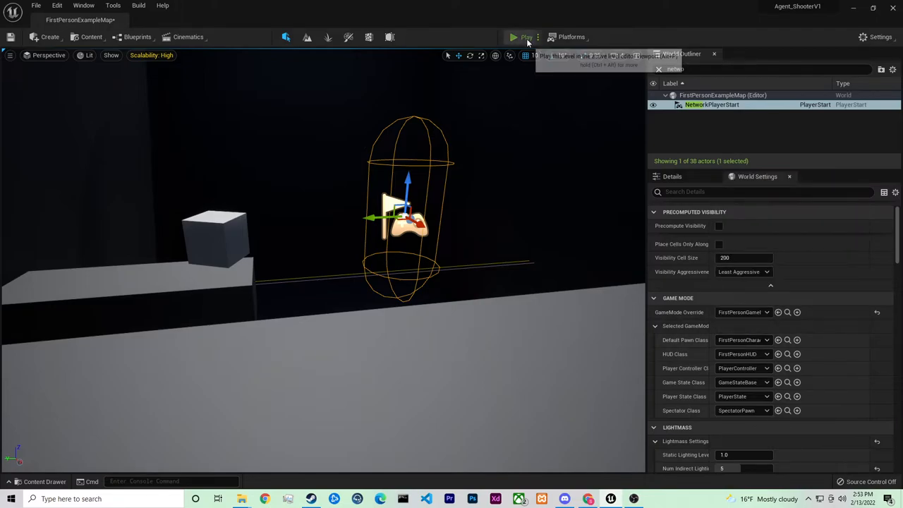
{"action": "left_click", "coordinate": [514, 36]}
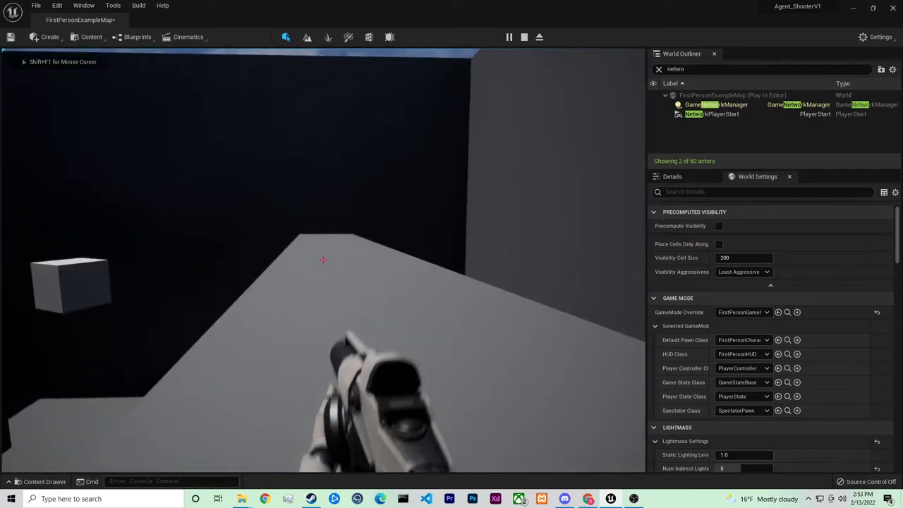
{"action": "left_click", "coordinate": [510, 37]}
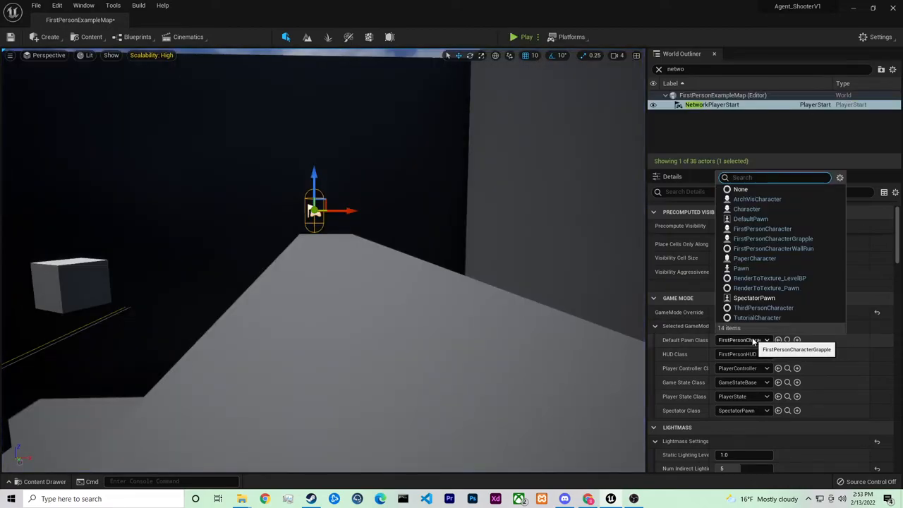
Filter Default Pawn Class with 'firstper' and play to check the character spawns
{"action": "type", "text": "firstper"}
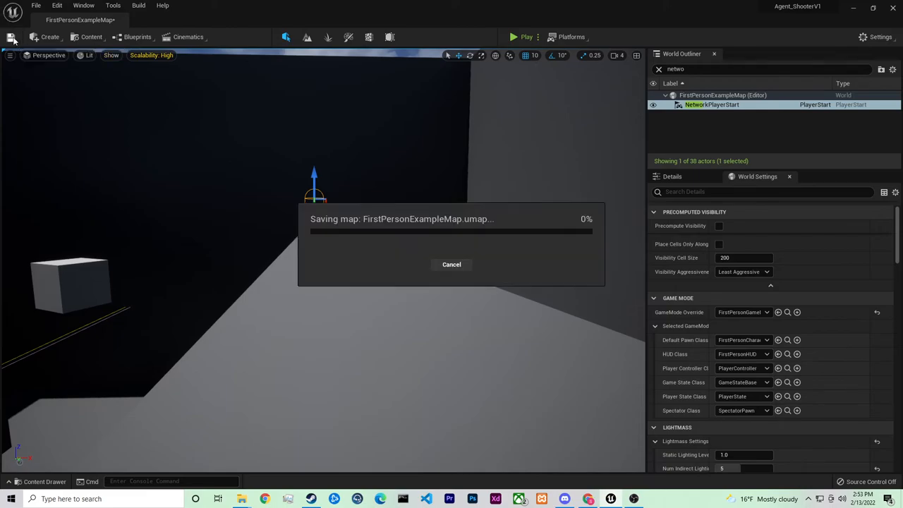
{"action": "left_click", "coordinate": [525, 37]}
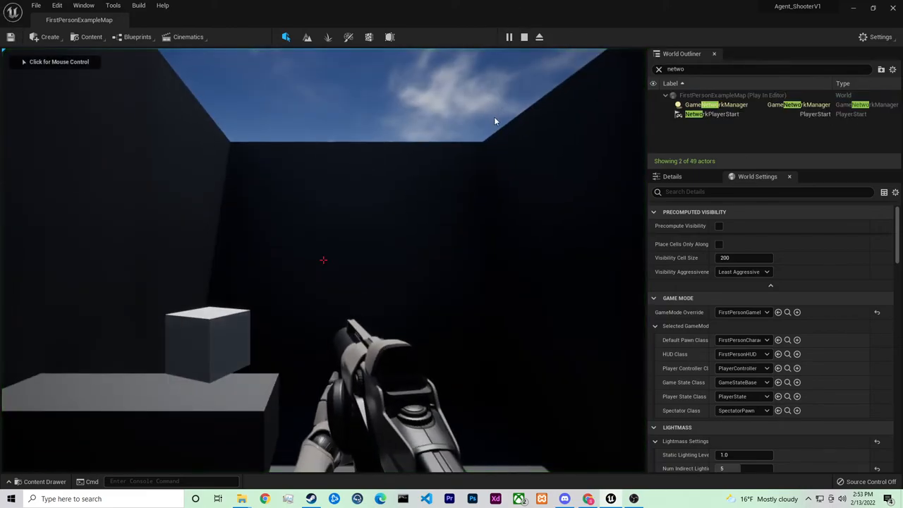